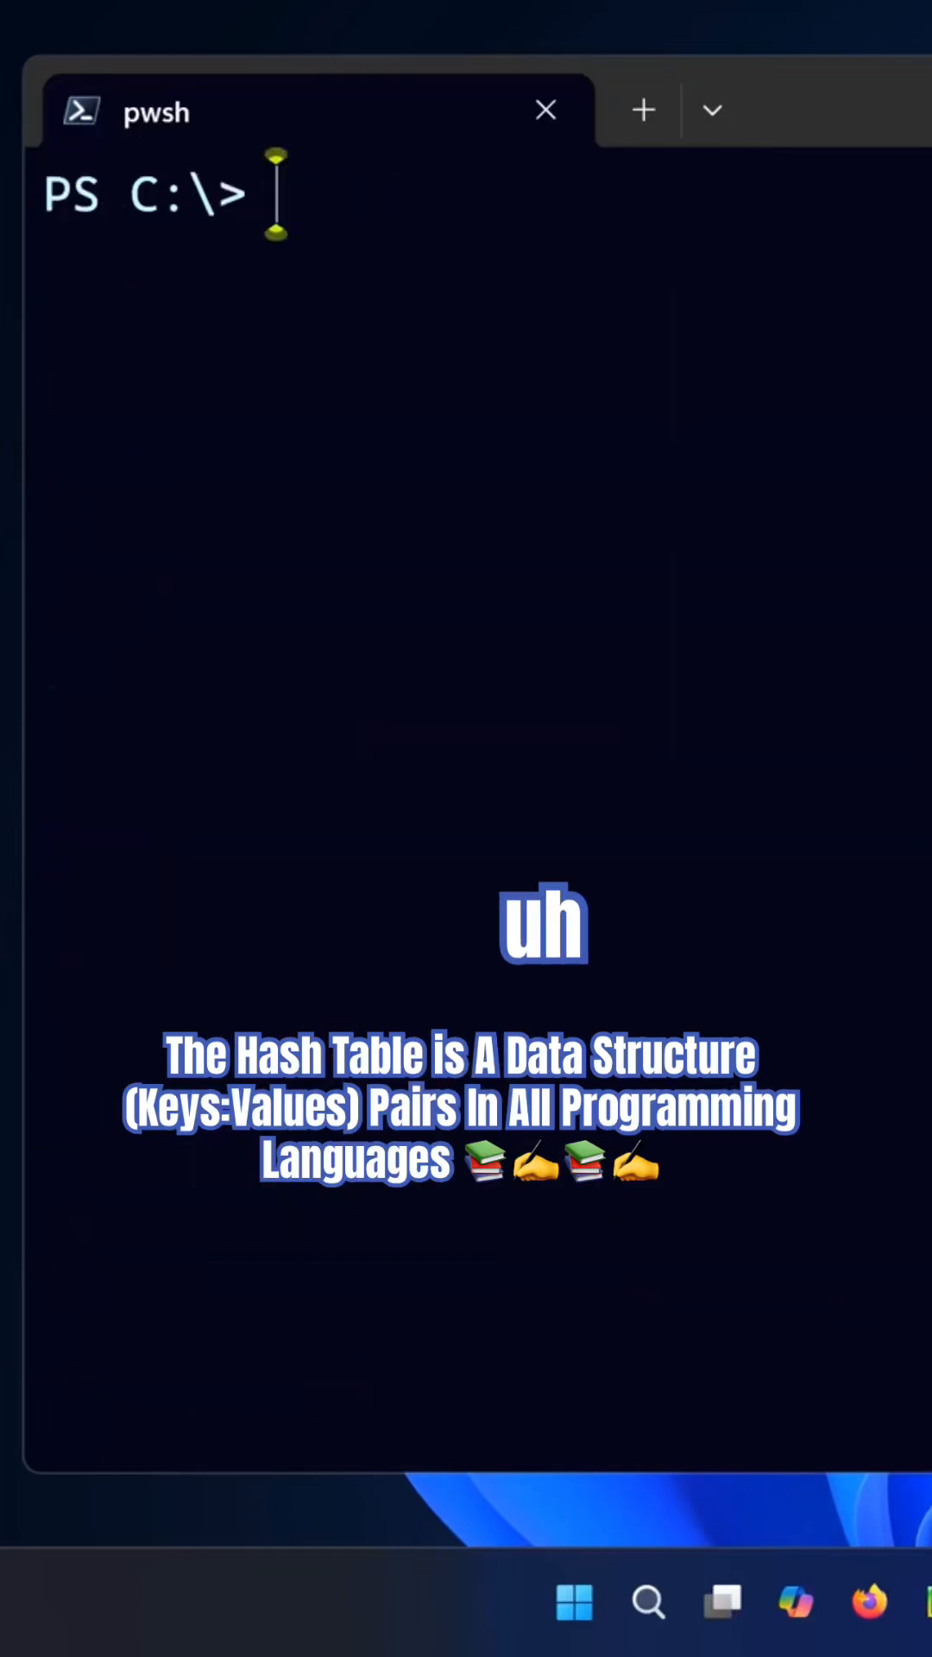
pyautogui.write('get-host')
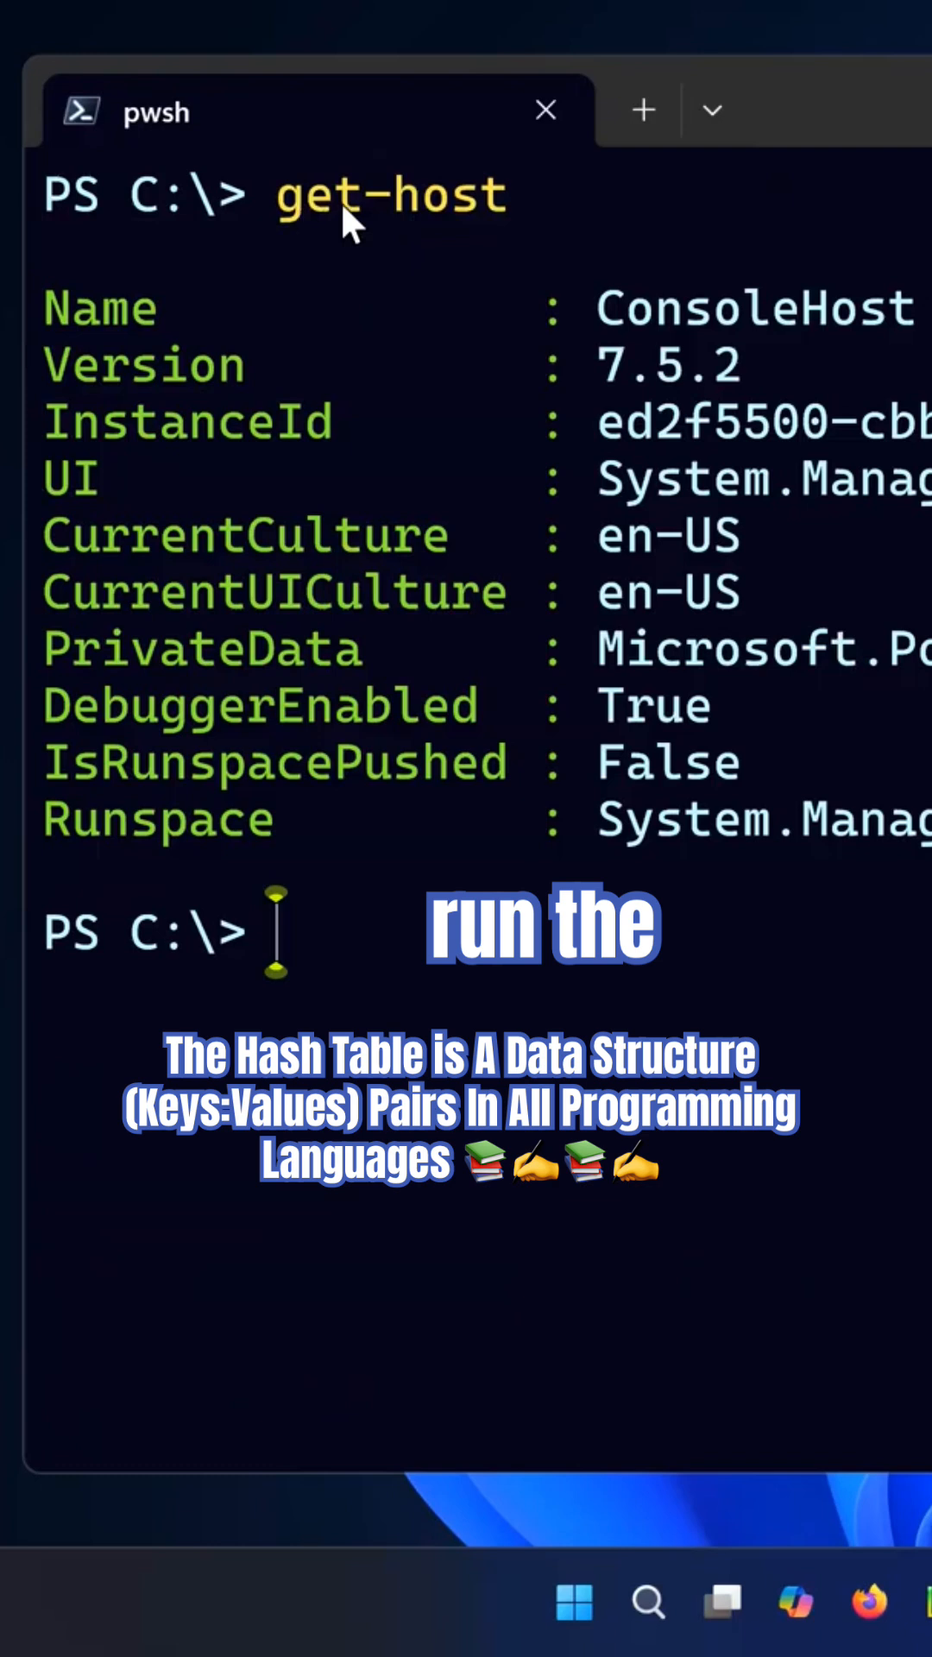
pyautogui.moveTo(232, 368)
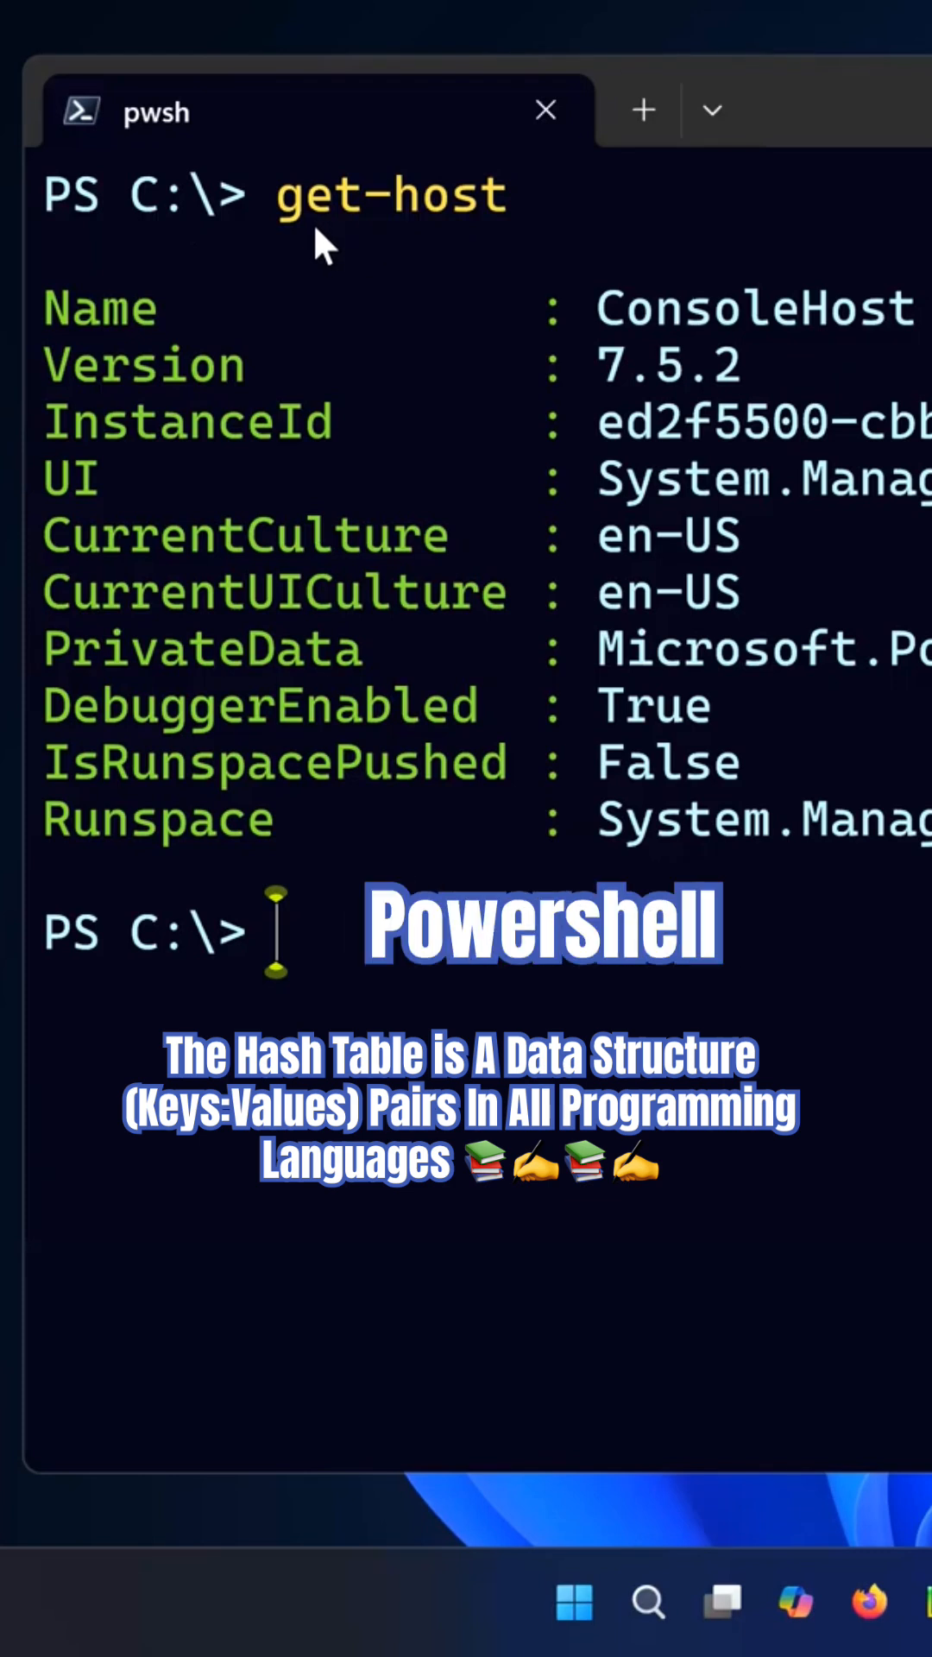
pyautogui.moveTo(106, 348)
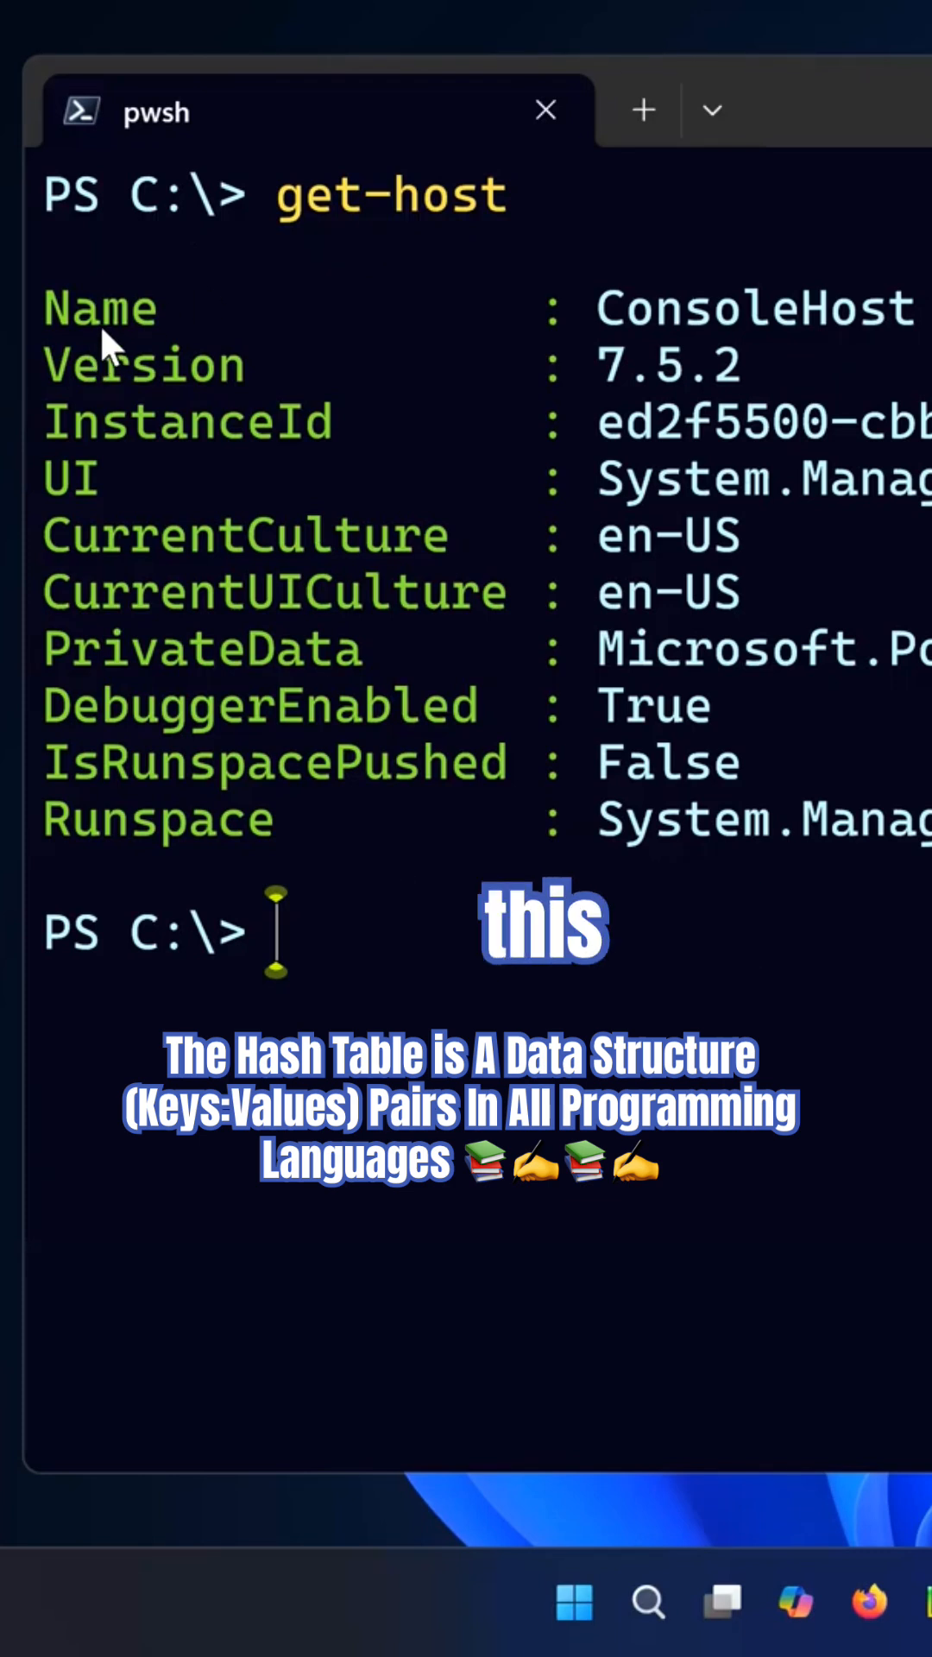